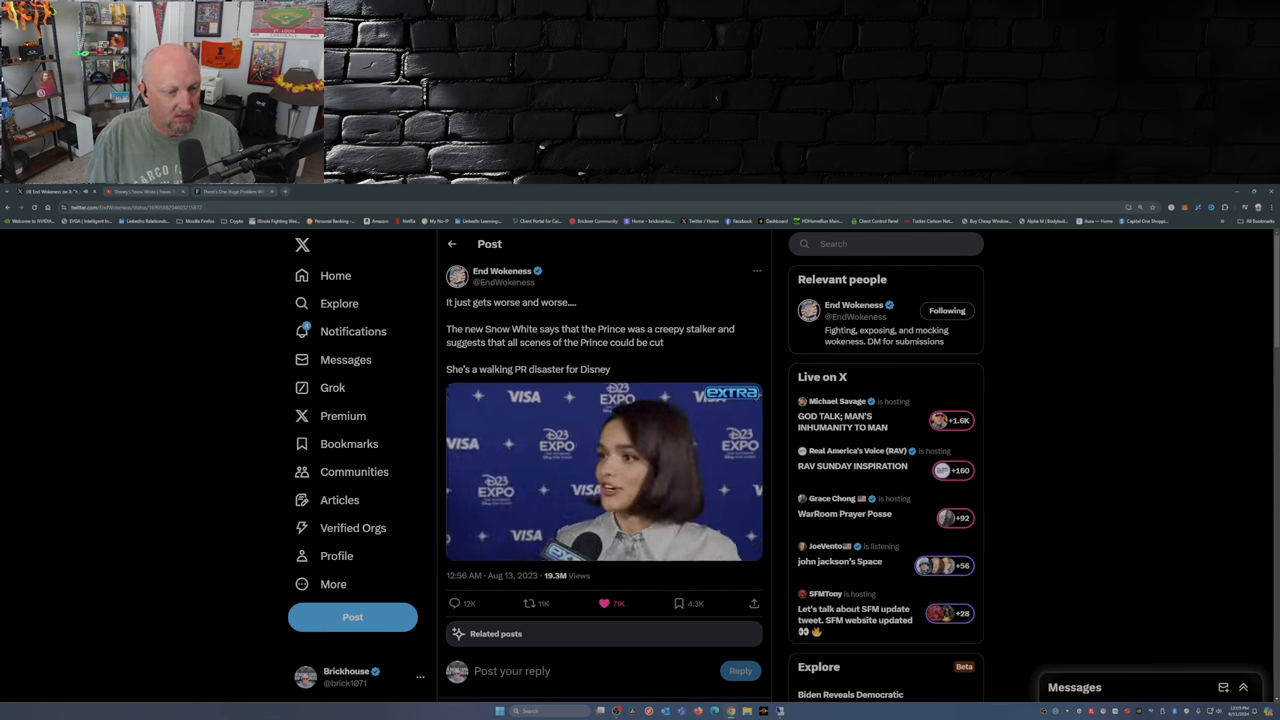
# Step: Play the embedded interview clip of the new Snow White actress in the X post
pyautogui.click(604, 472)
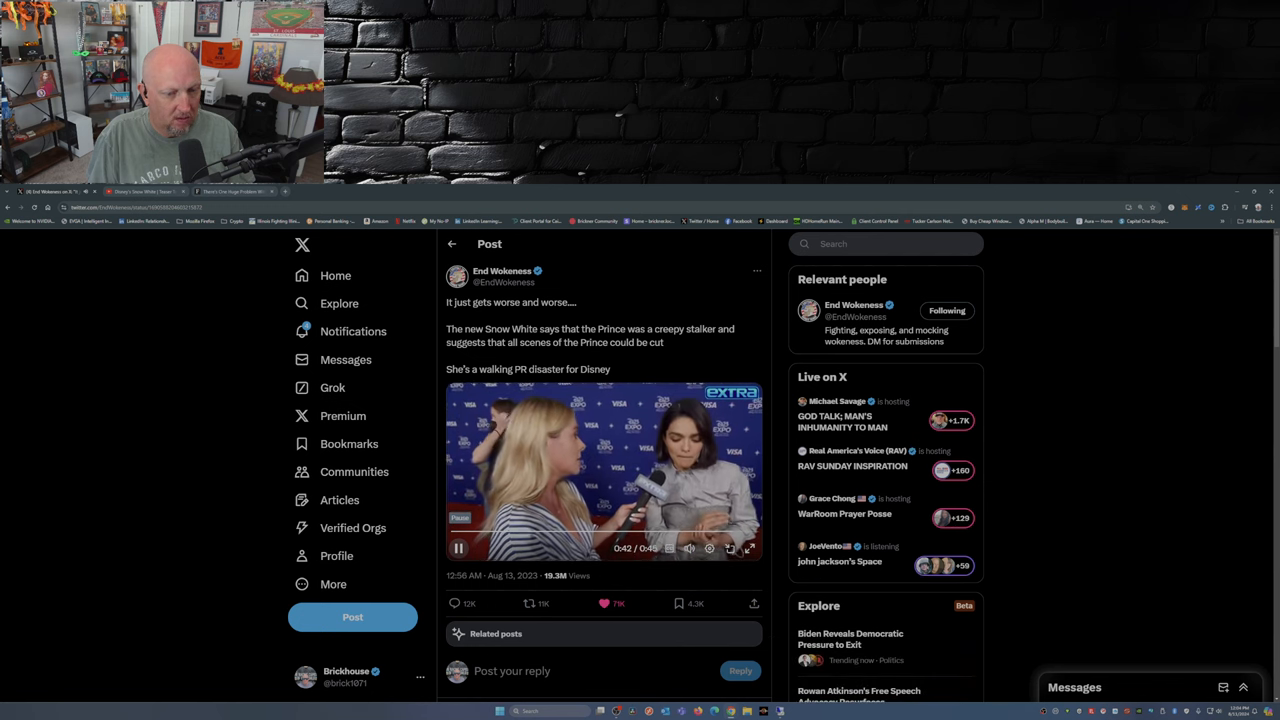
pyautogui.click(458, 548)
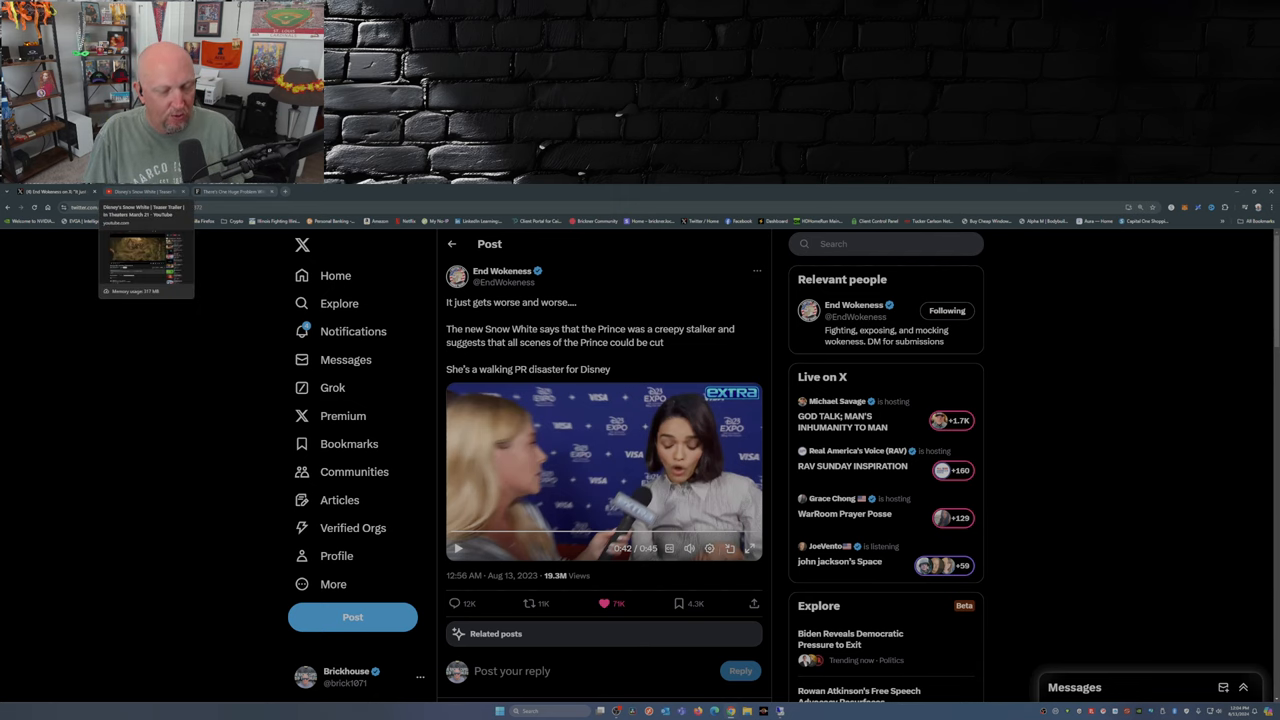
# Step: Switch to the YouTube tab for 'Disney's Snow White | Teaser Trailer' and start it playing
pyautogui.click(140, 192)
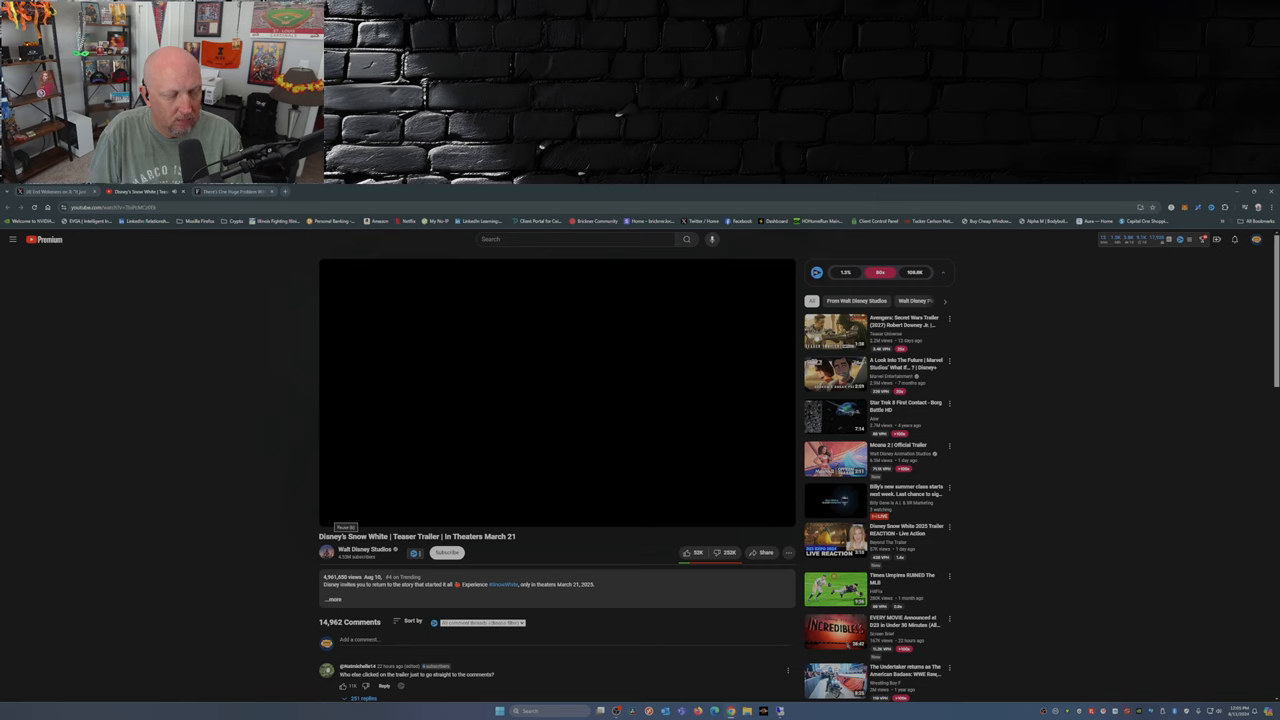
pyautogui.click(556, 390)
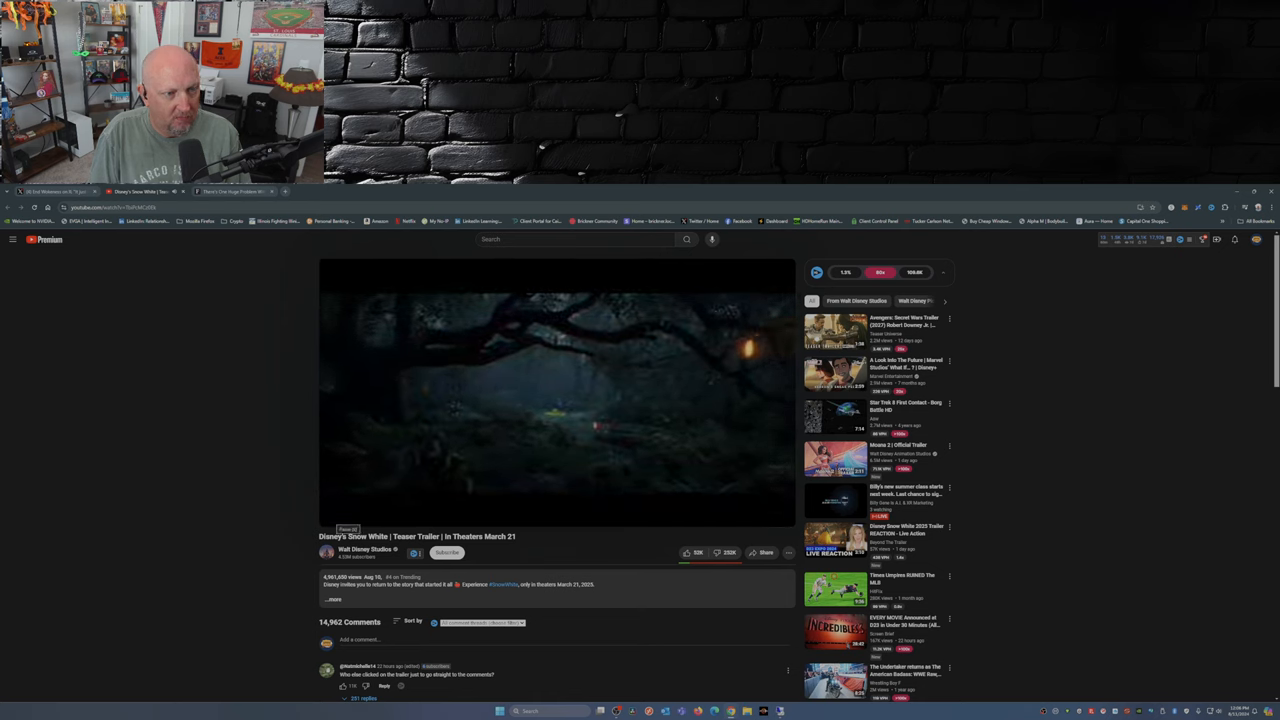
# Step: Let the trailer play to its March 2025 end card, then move to the Forbes article
pyautogui.click(556, 390)
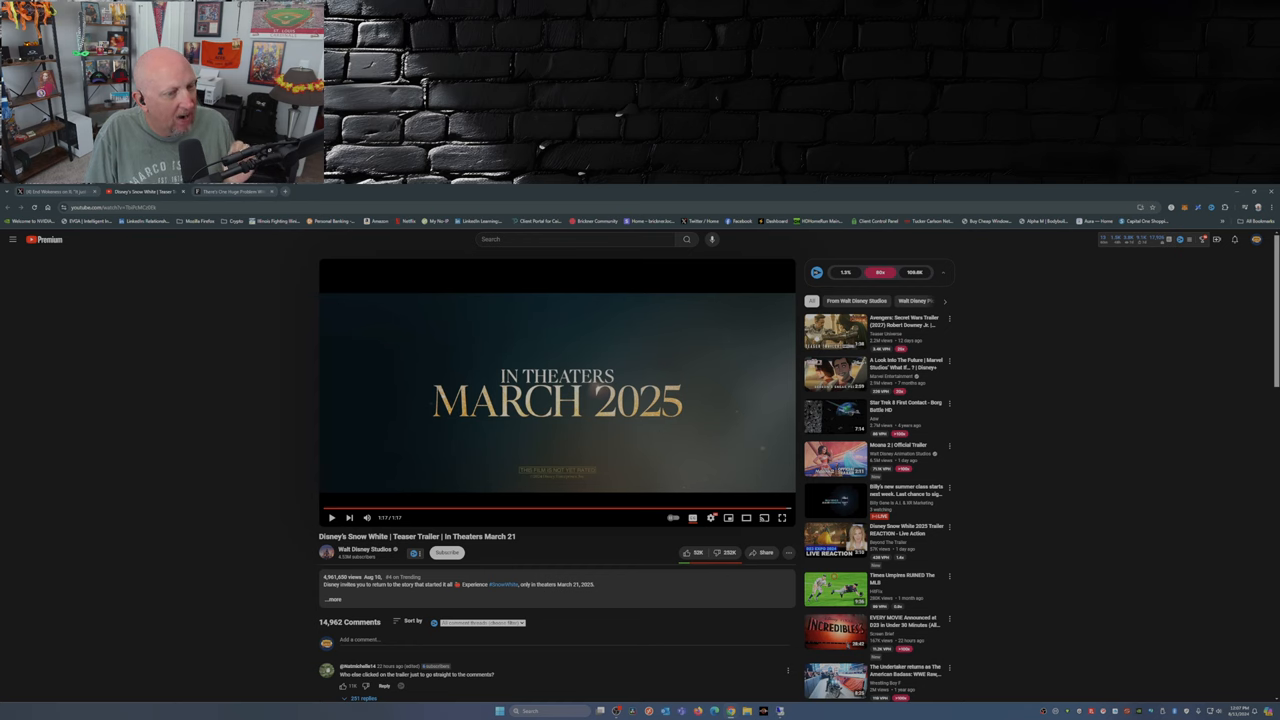
pyautogui.click(230, 192)
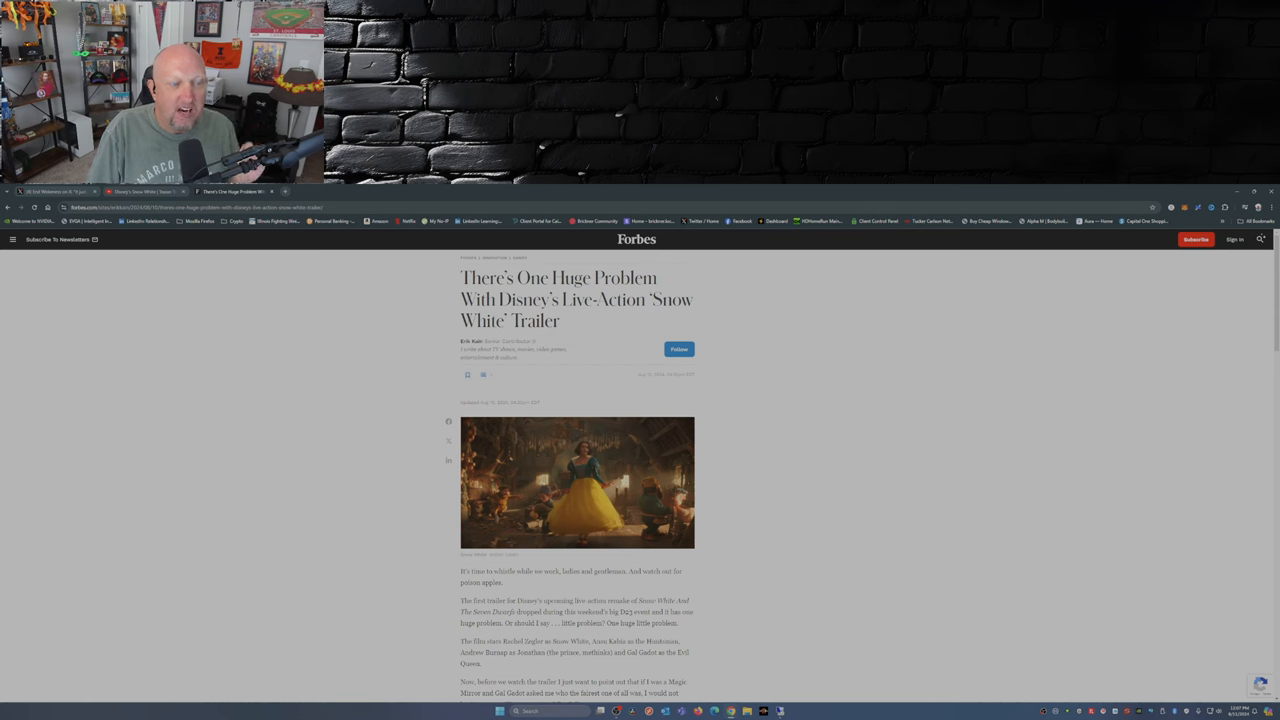
# Step: Read down the Forbes Snow White article past the embedded trailer to the later body text
pyautogui.scroll(-3)
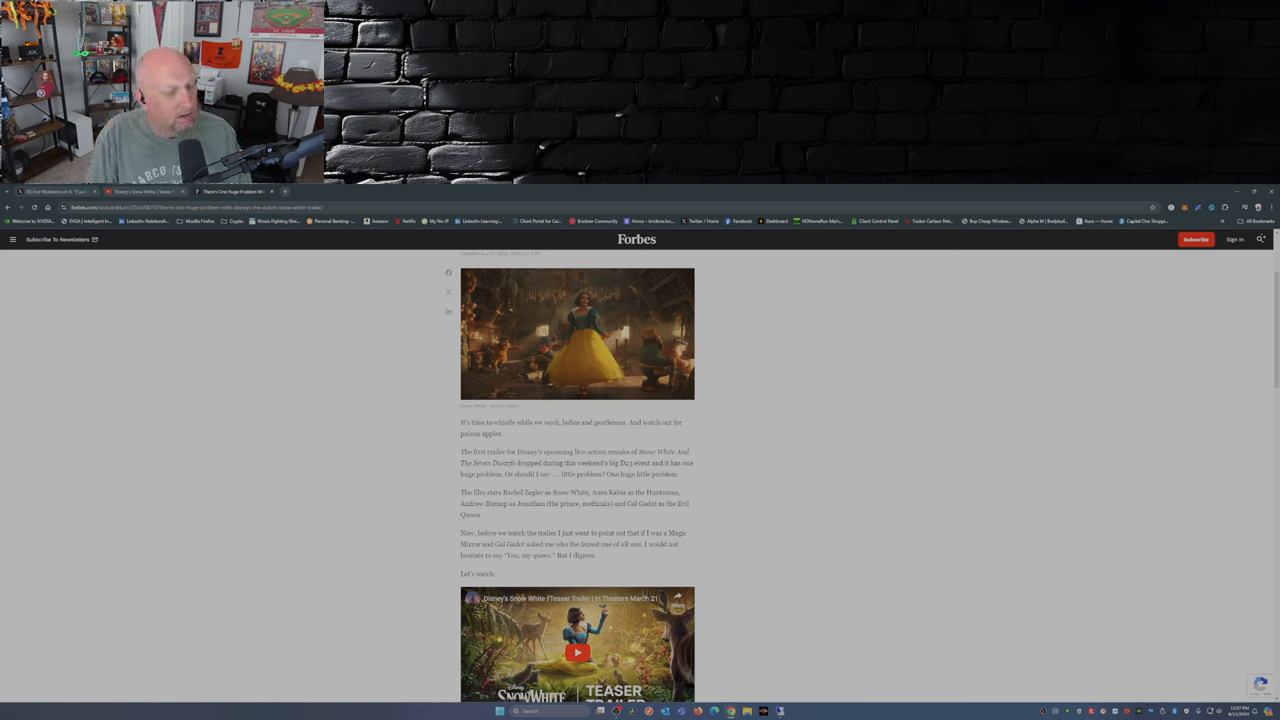
pyautogui.scroll(-3)
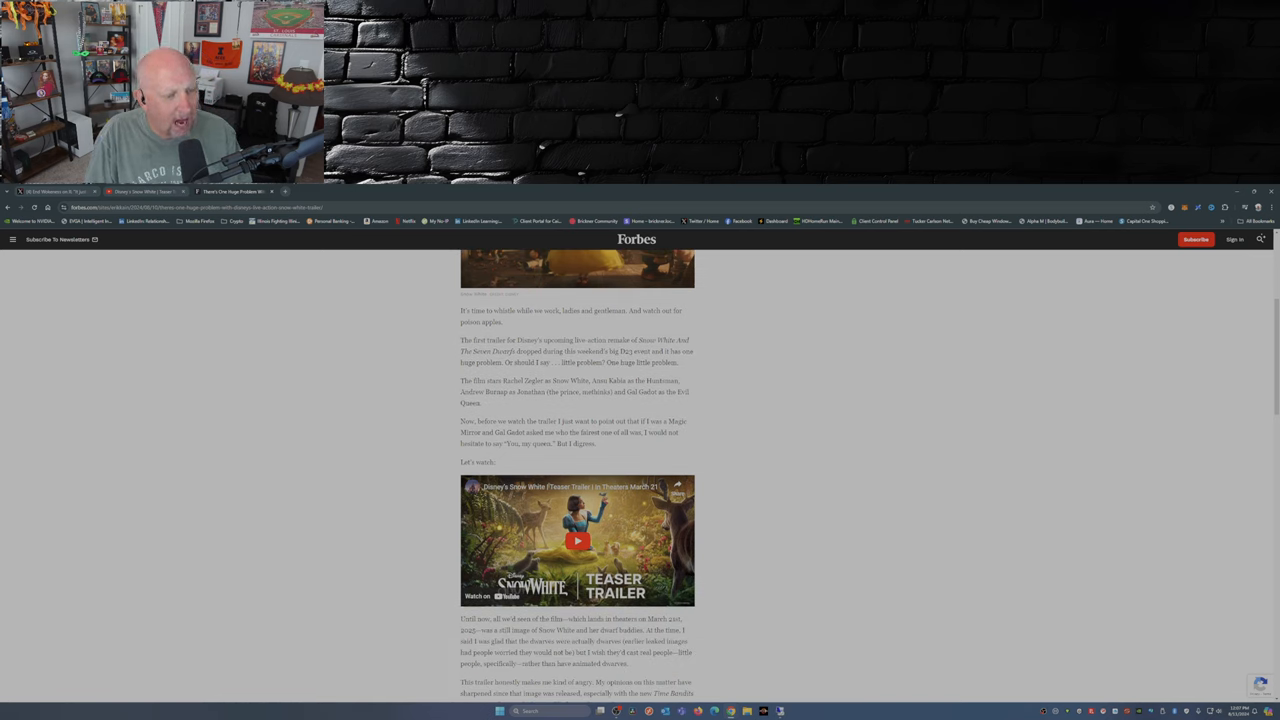
pyautogui.scroll(-3)
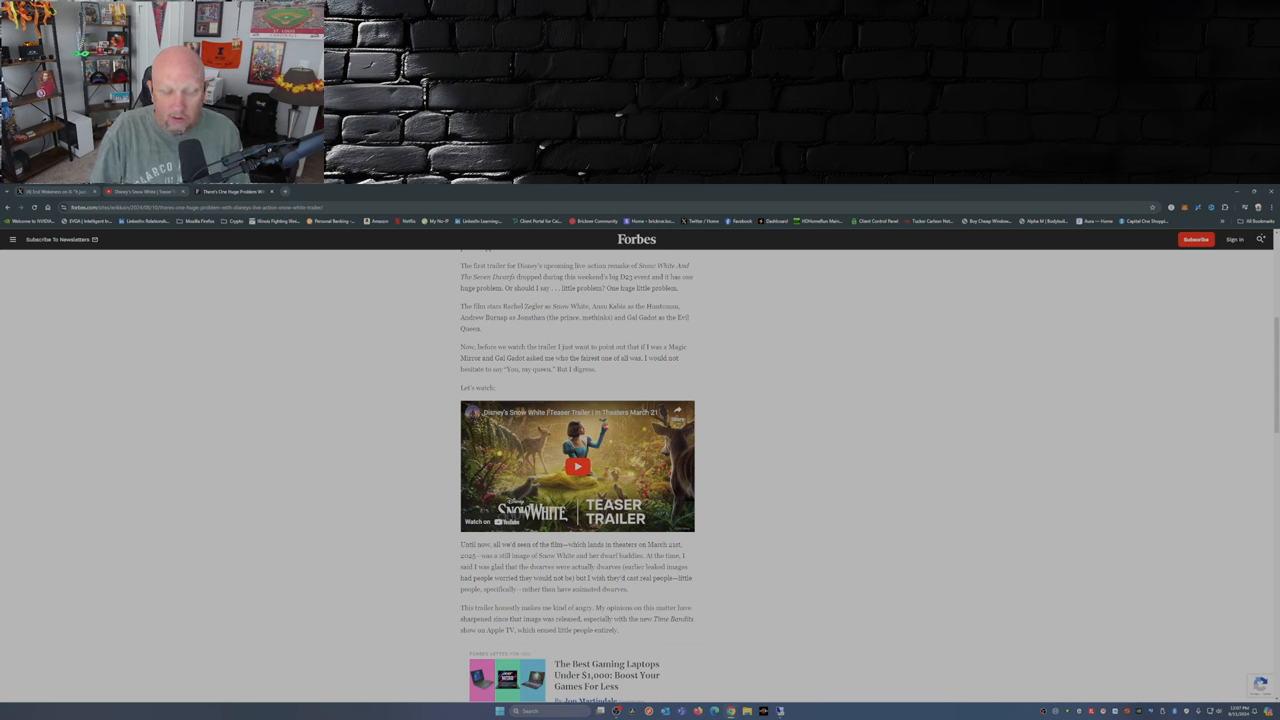
pyautogui.scroll(-3)
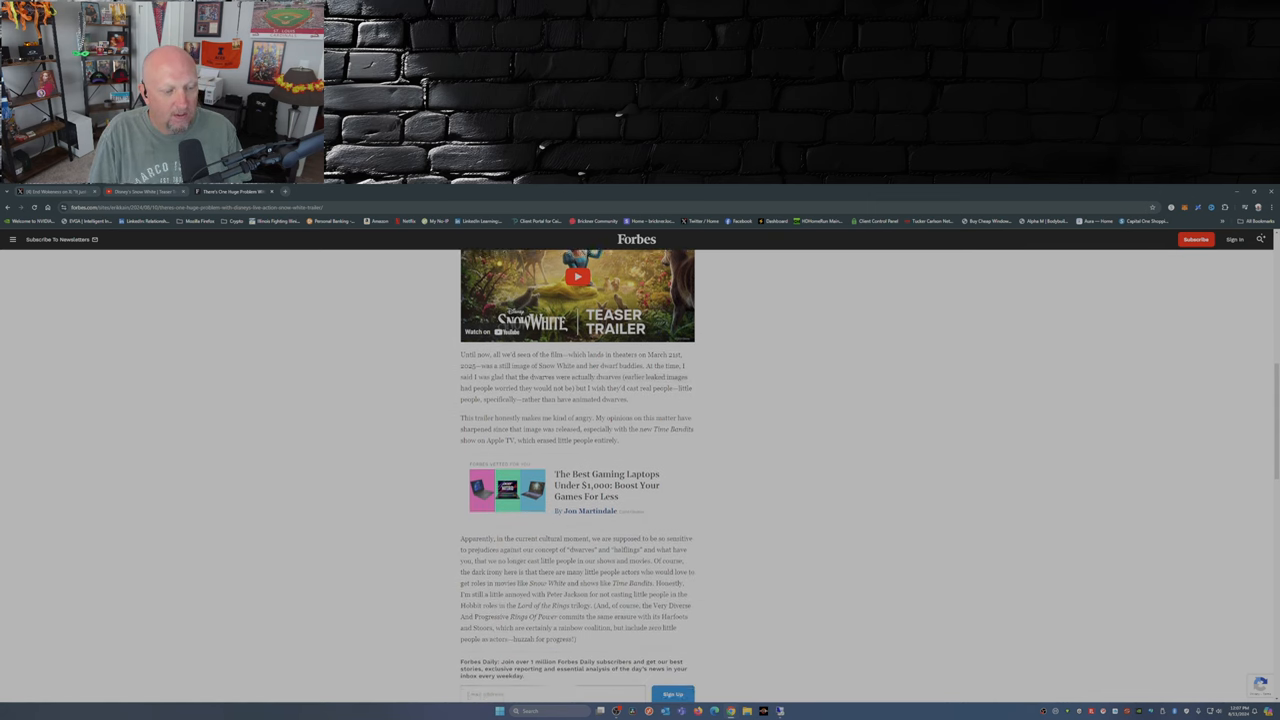
pyautogui.scroll(-3)
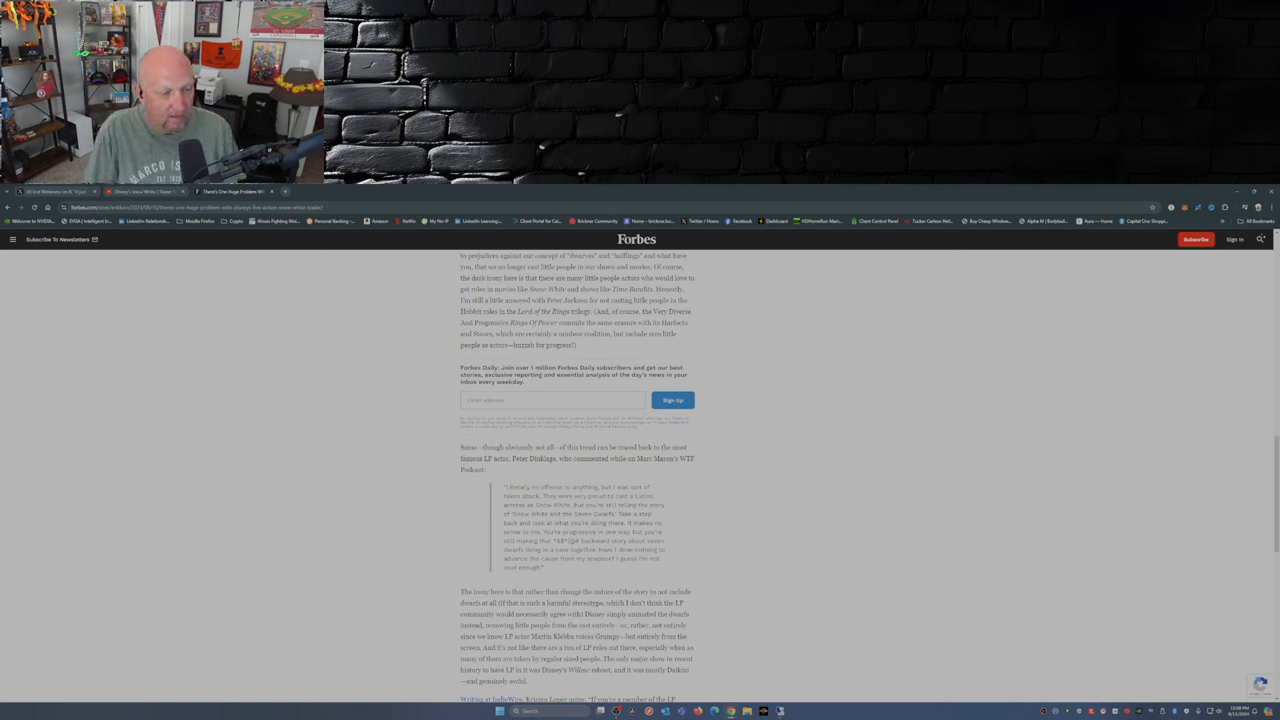
# Step: Scroll back to the top of the Forbes article showing its lead image
pyautogui.scroll(-3)
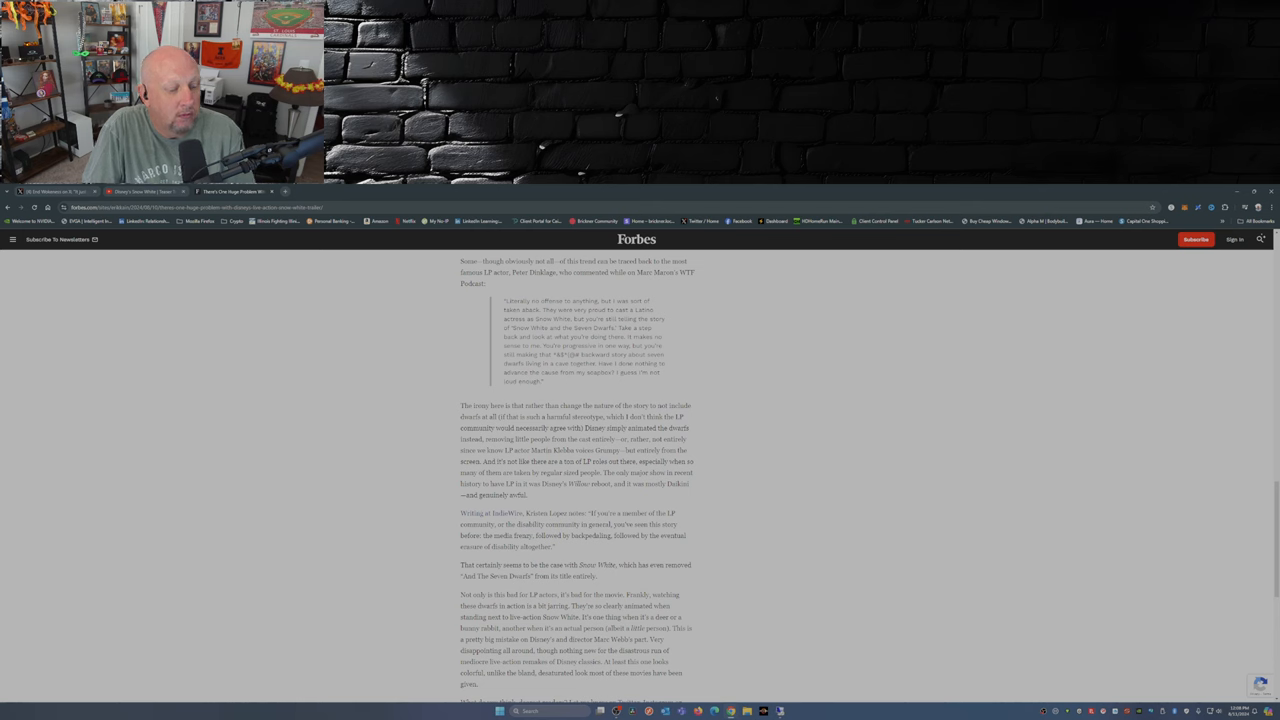
pyautogui.scroll(-3)
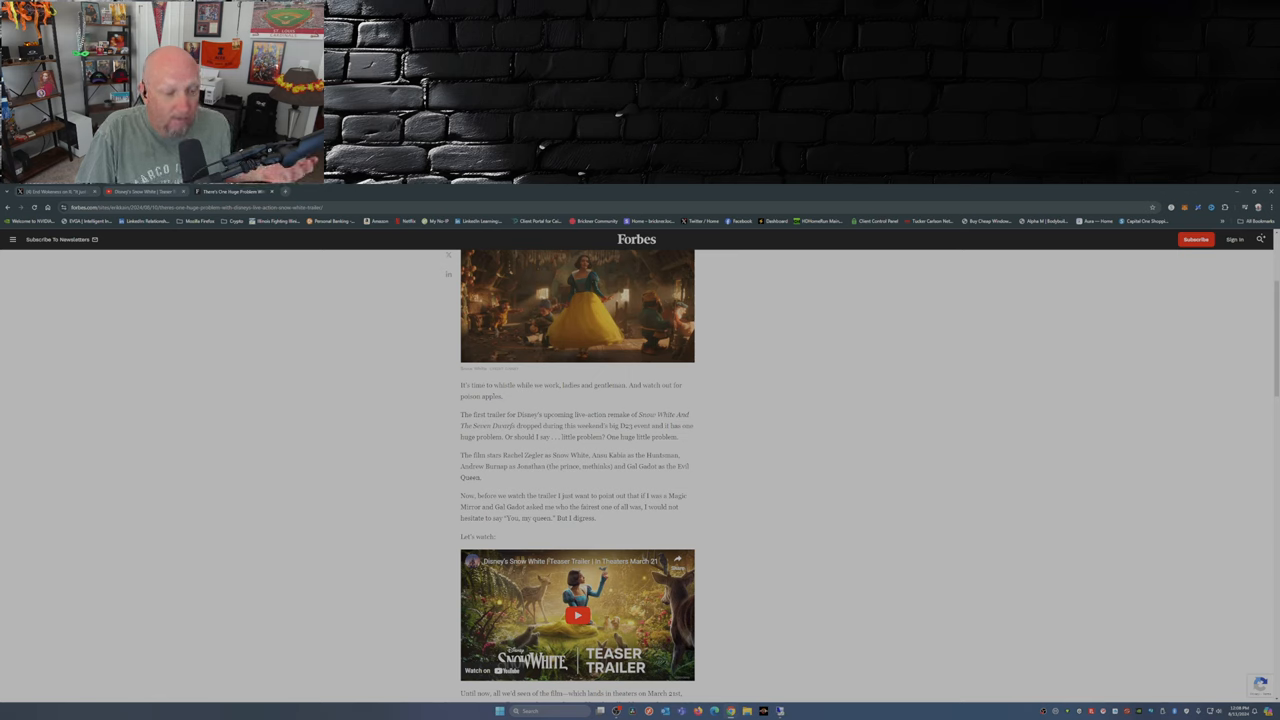
pyautogui.scroll(3)
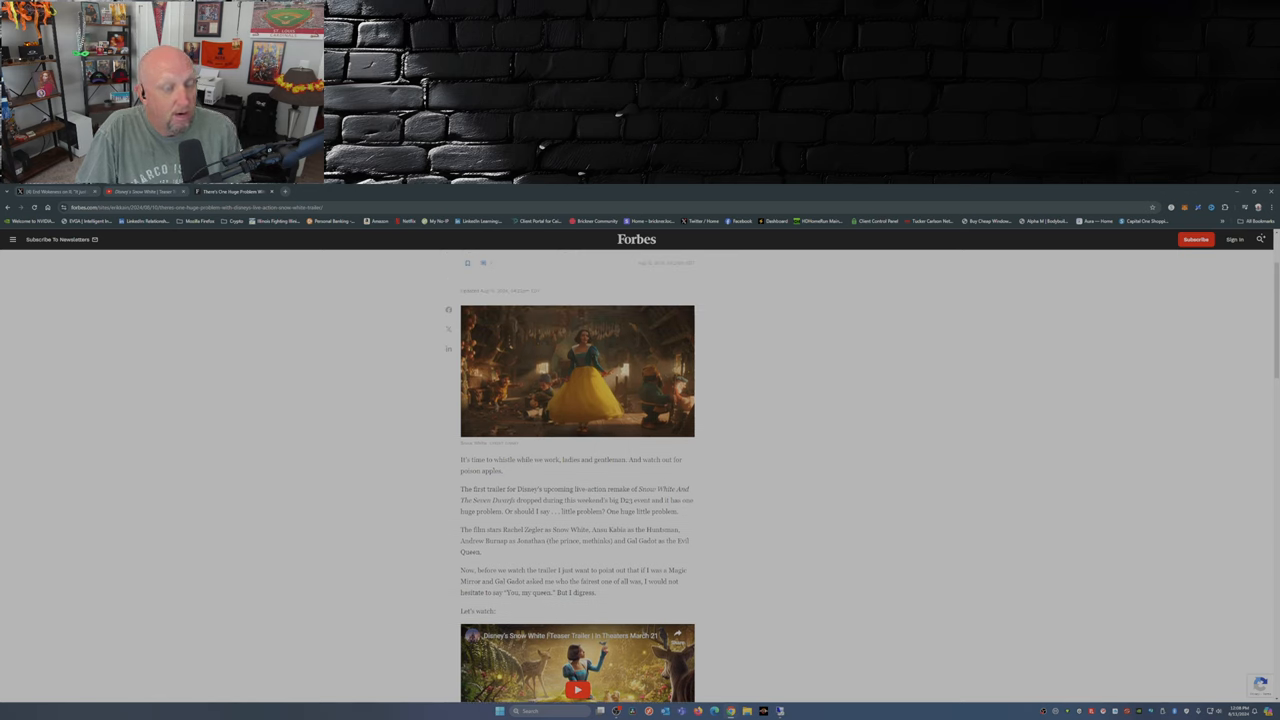